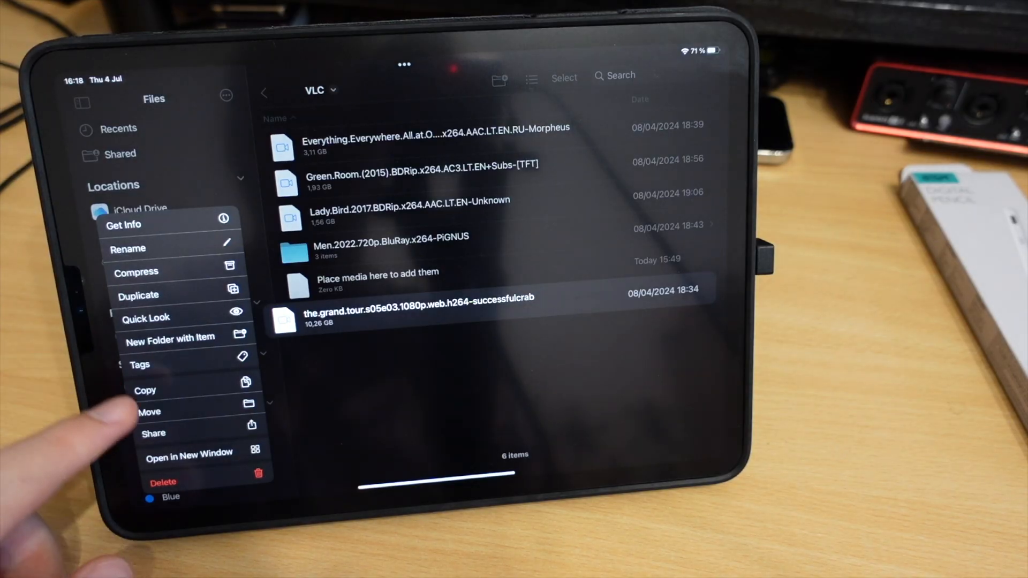
Step: Move the 10.26 GB Grand Tour s05e03 episode from VLC to the 1tb drive
{"action": "left_click", "coordinate": [149, 412]}
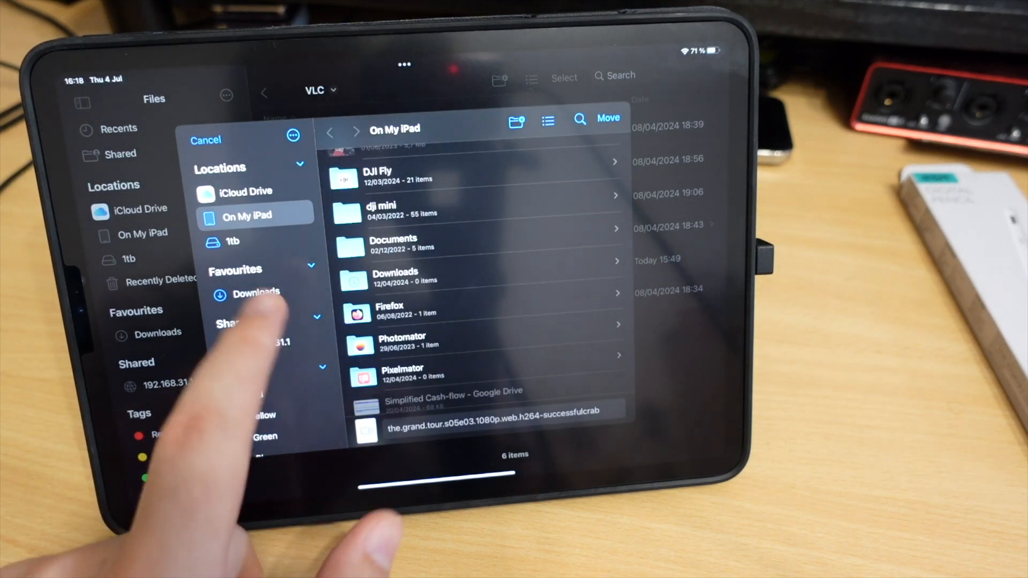
{"action": "left_click", "coordinate": [256, 241]}
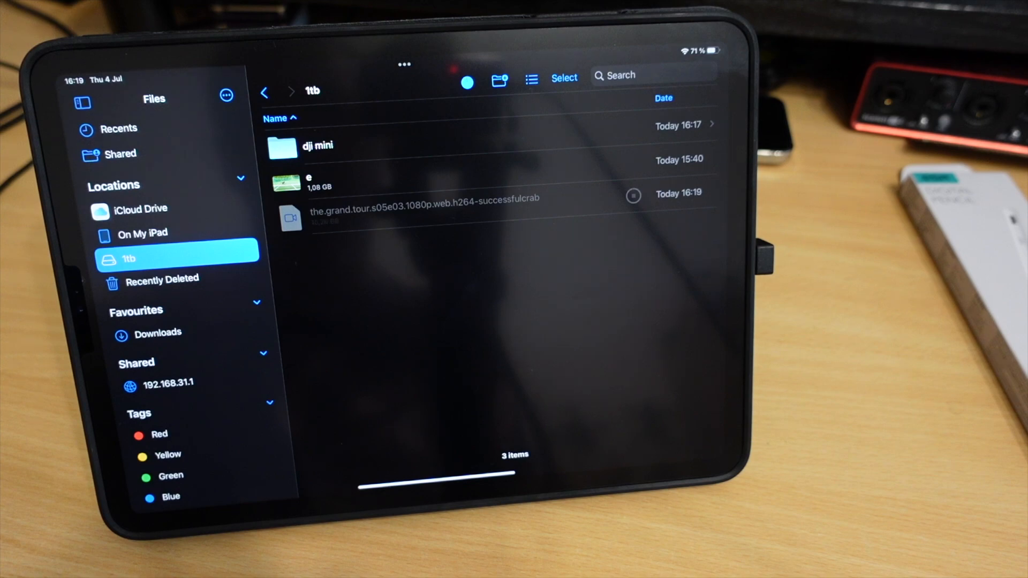
Step: Play the Grand Tour s05e03 thumbnail from VLC's Video library
{"action": "left_click", "coordinate": [425, 199]}
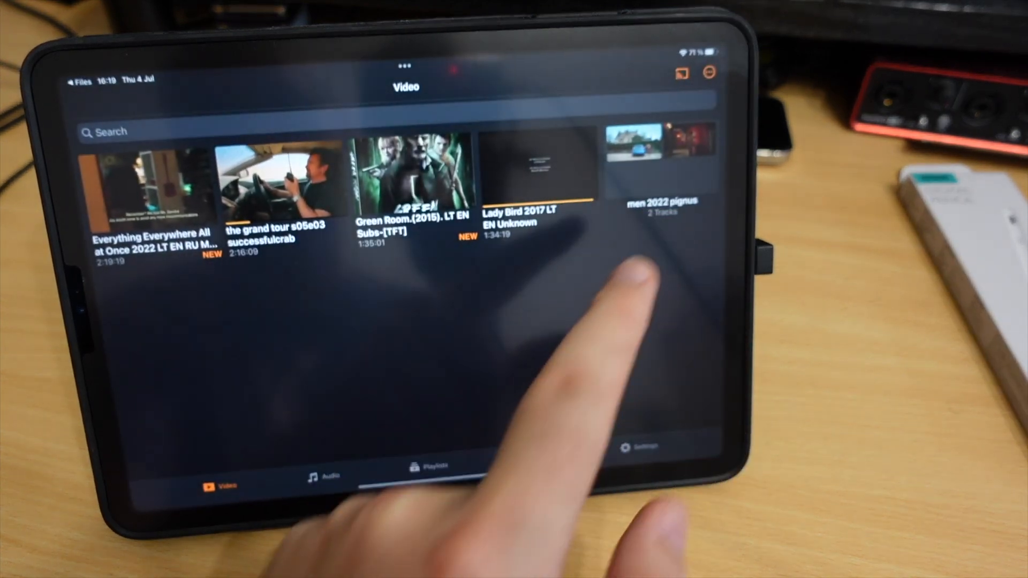
{"action": "left_click", "coordinate": [278, 184]}
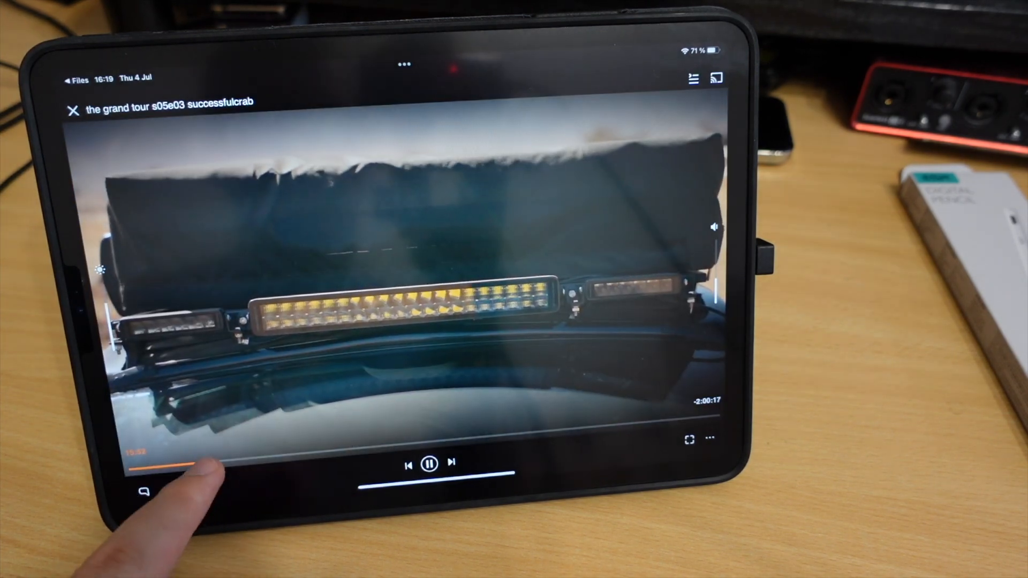
{"action": "left_click", "coordinate": [74, 111]}
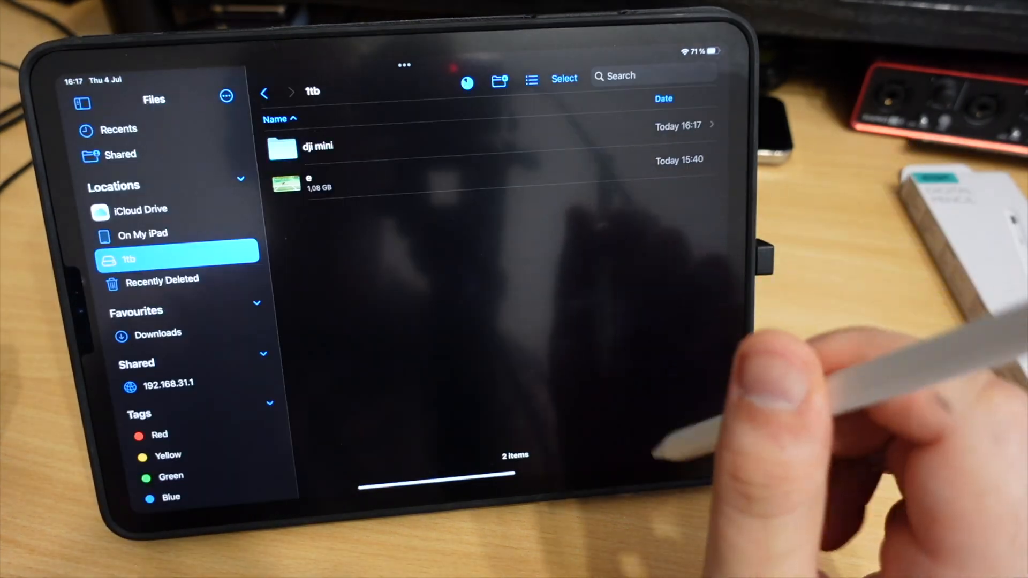
Step: Open the dji mini folder on the 1tb drive and preview photo DJI_0558
{"action": "left_click", "coordinate": [318, 146]}
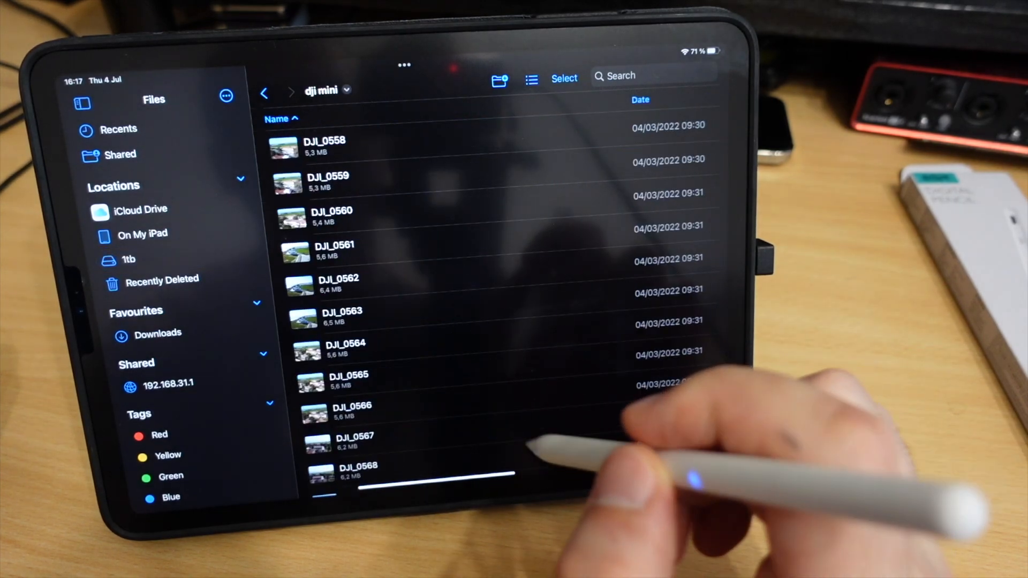
{"action": "left_click", "coordinate": [324, 146]}
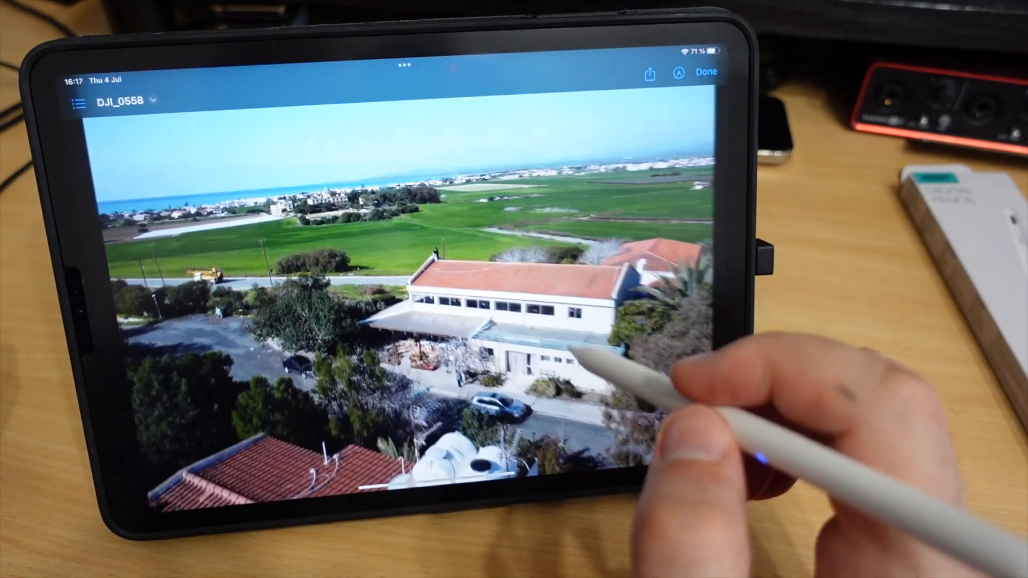